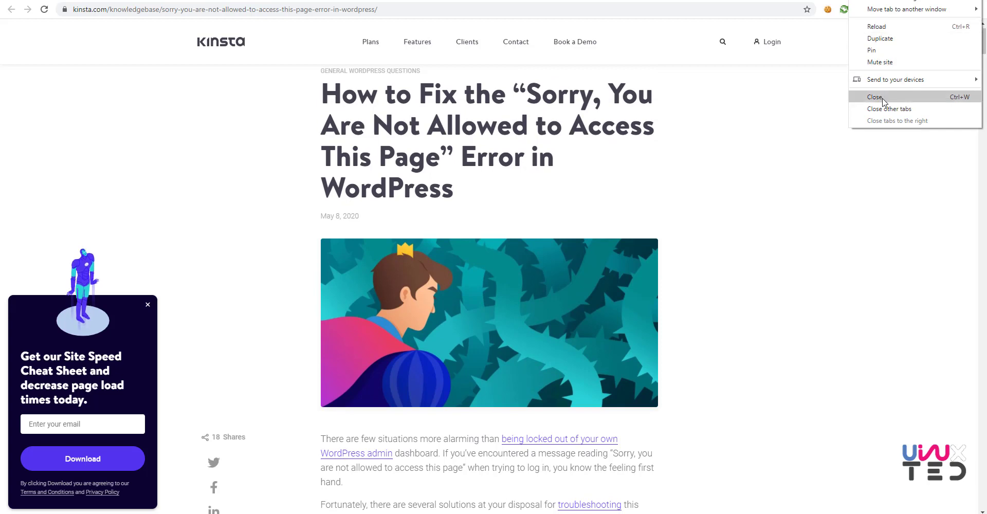
- Close the Kinsta article tab and switch the Google results to Videos
left_click(875, 97)
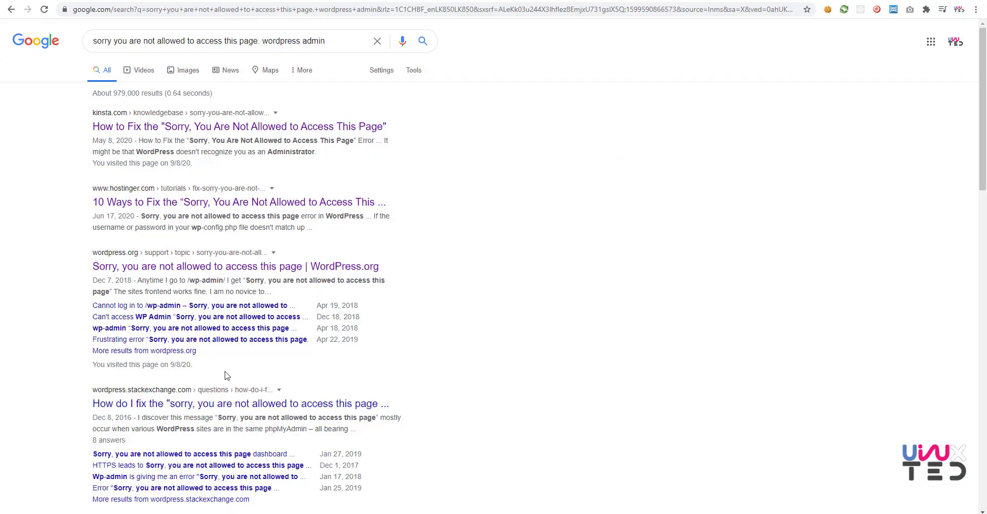
left_click(143, 70)
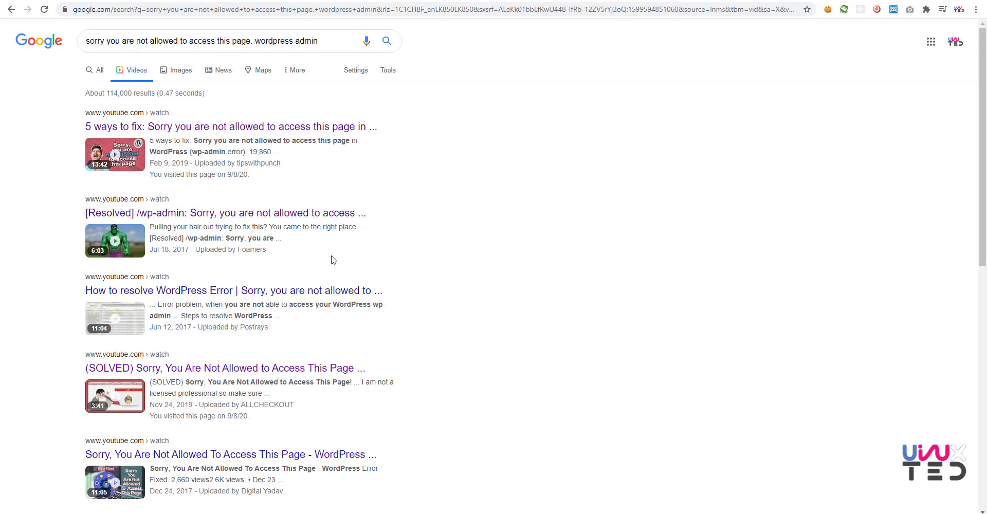
mouse_move(272, 197)
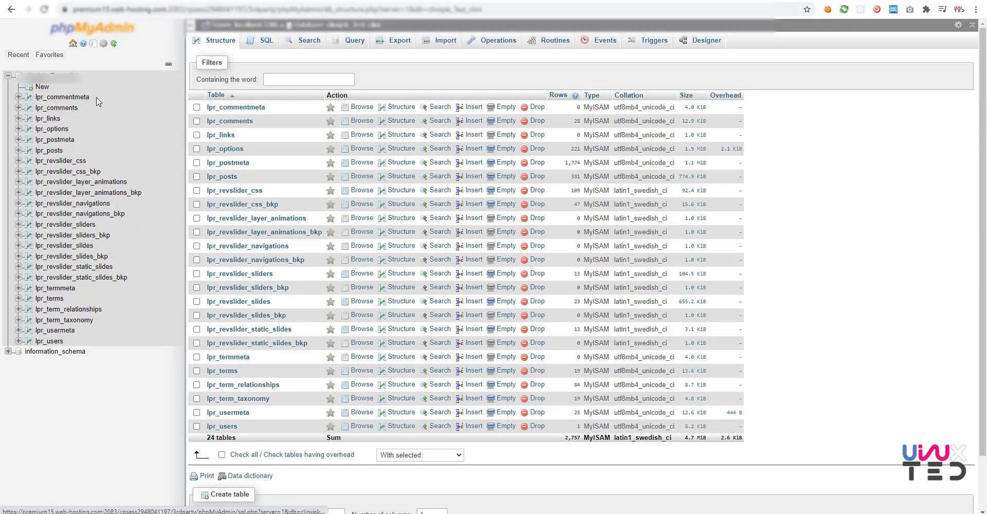
- Note the lpr_ table prefix in the database structure, then start a database-wide search
left_click(62, 97)
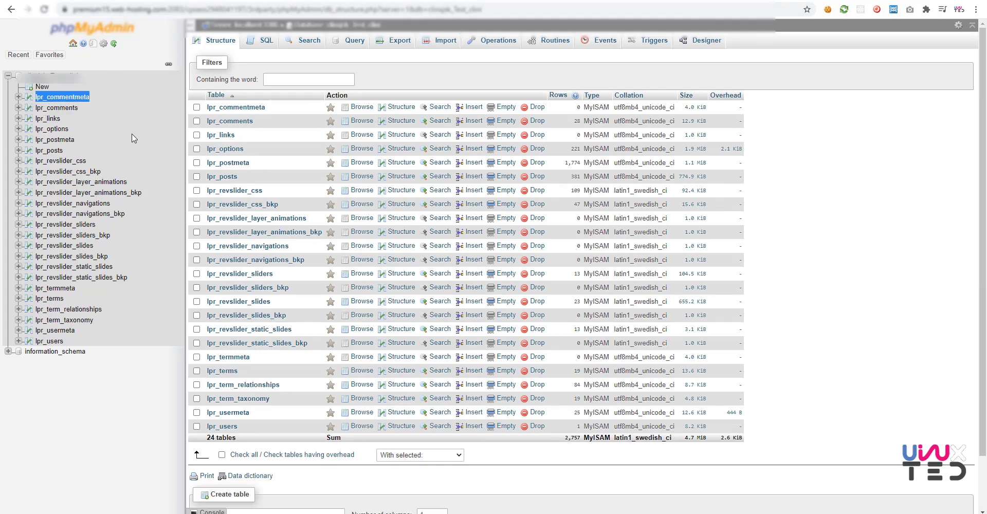
mouse_move(75, 298)
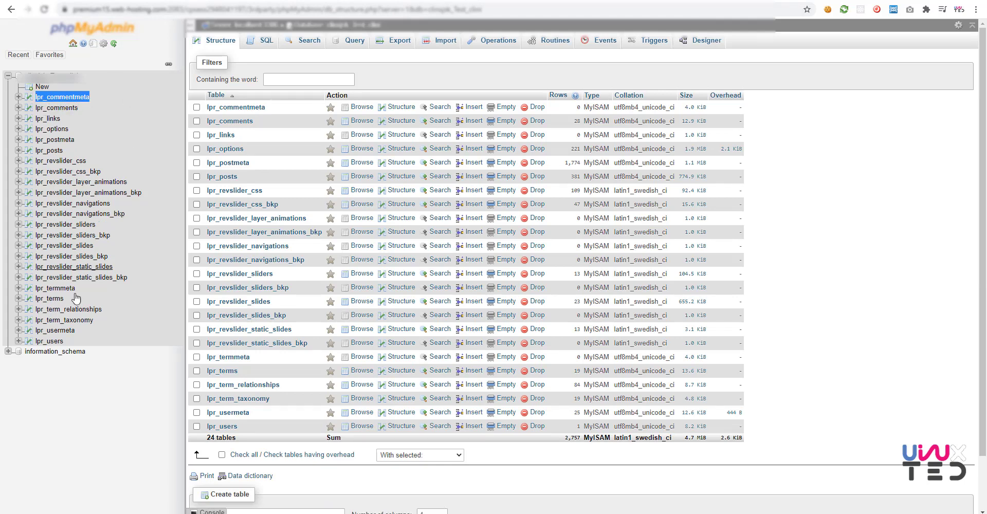
mouse_move(86, 350)
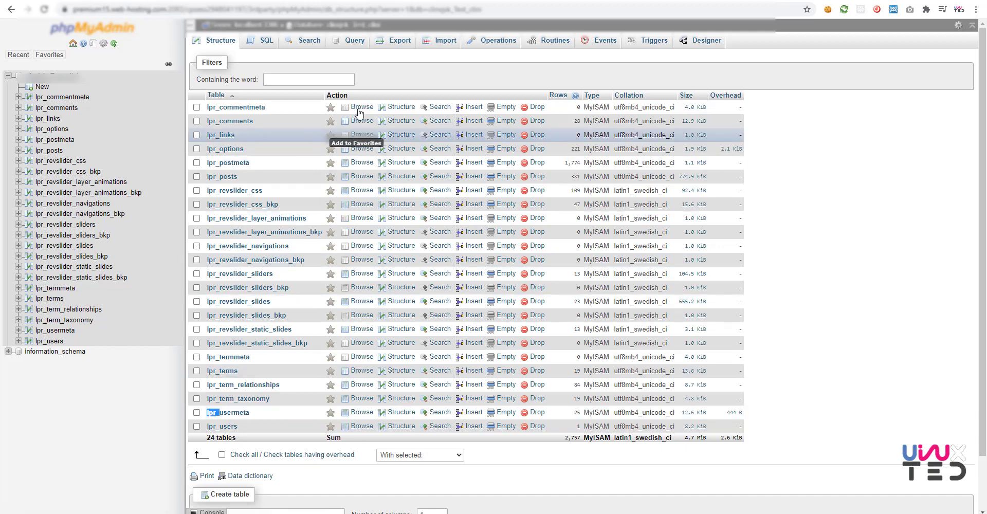
left_click(309, 40)
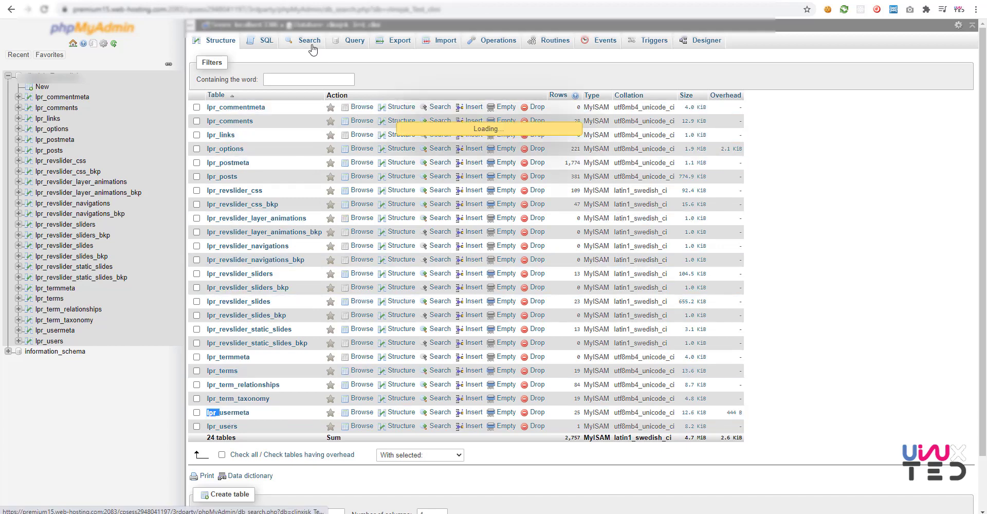
- Search all tables for 'lpr', finding 8 matches in lpr_options and lpr_usermeta
left_click(309, 40)
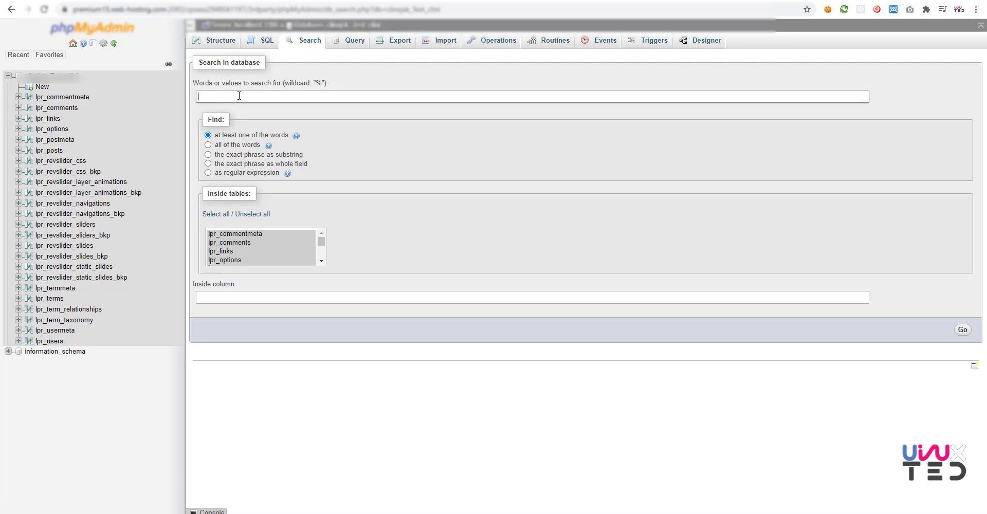
type("lpr_")
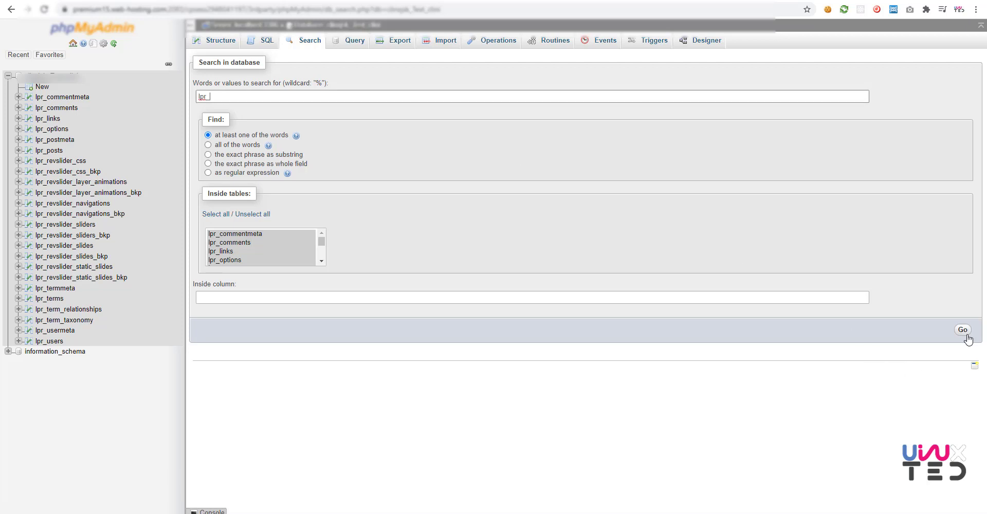
left_click(962, 330)
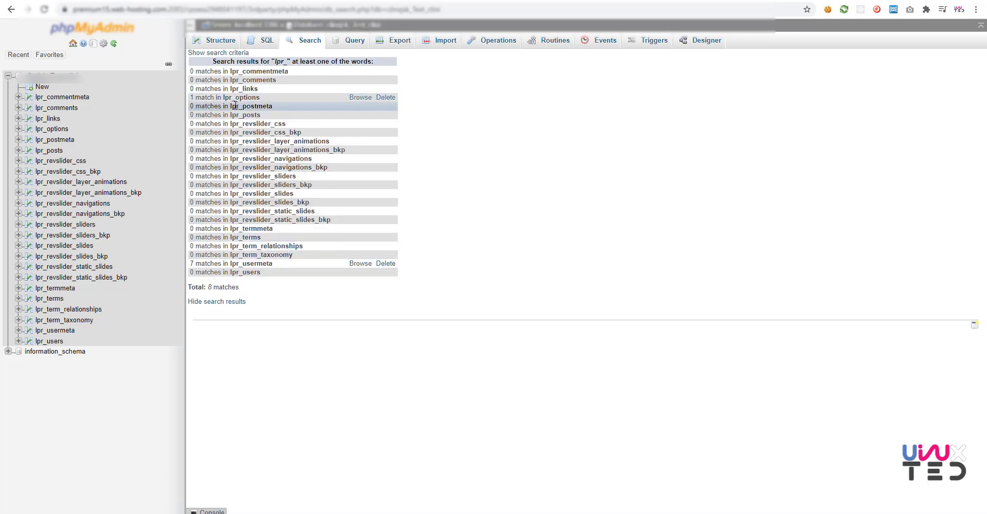
mouse_move(225, 114)
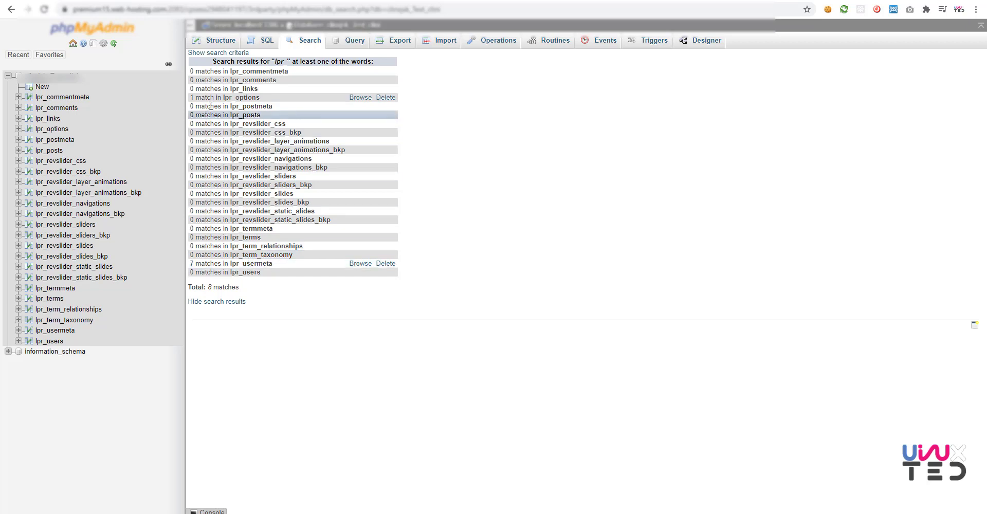
mouse_move(226, 282)
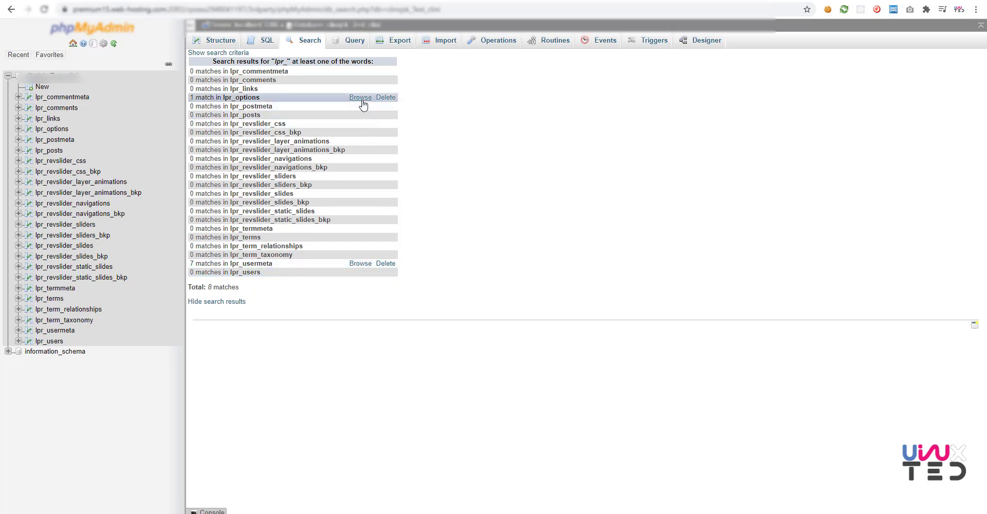
- Browse the lpr_options match and highlight the lpr prefix of lpr_user_roles
left_click(359, 97)
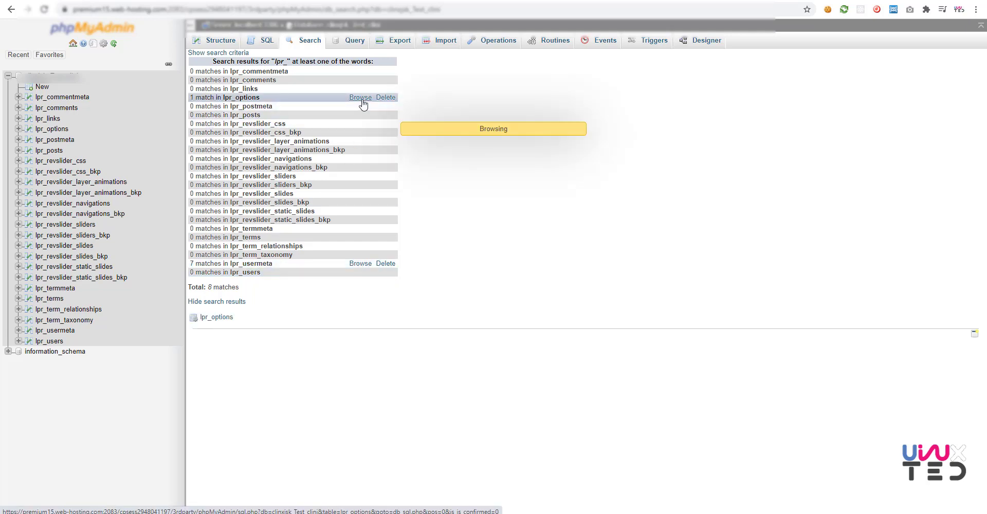
left_click(360, 98)
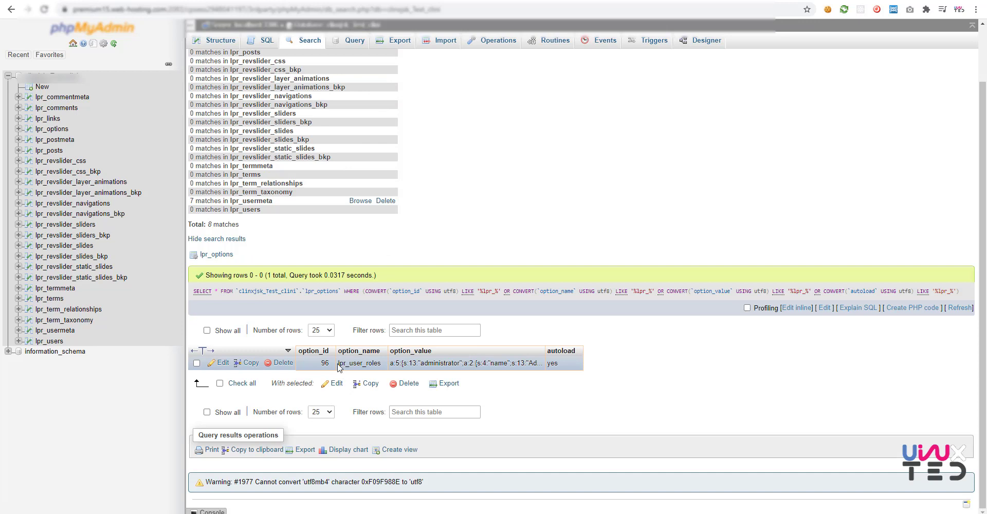
double_click(342, 363)
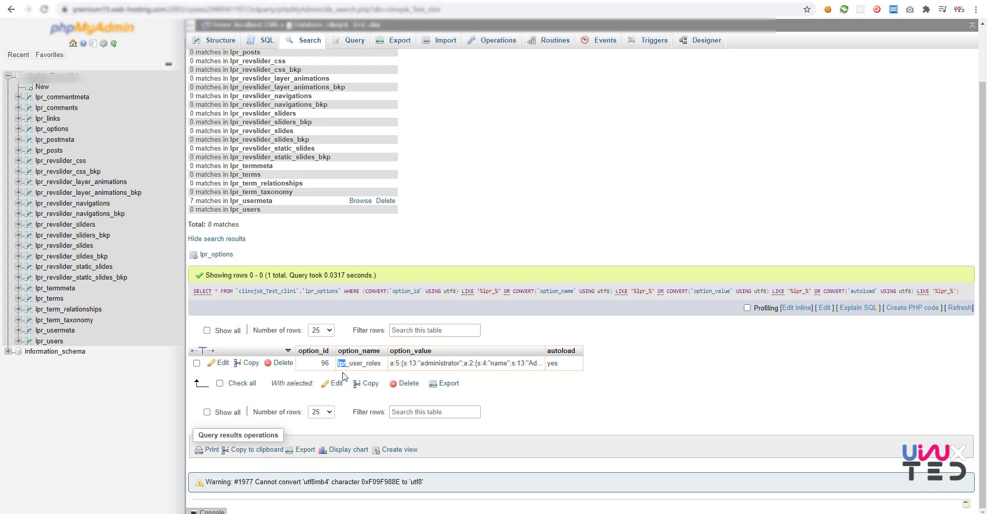
mouse_move(371, 244)
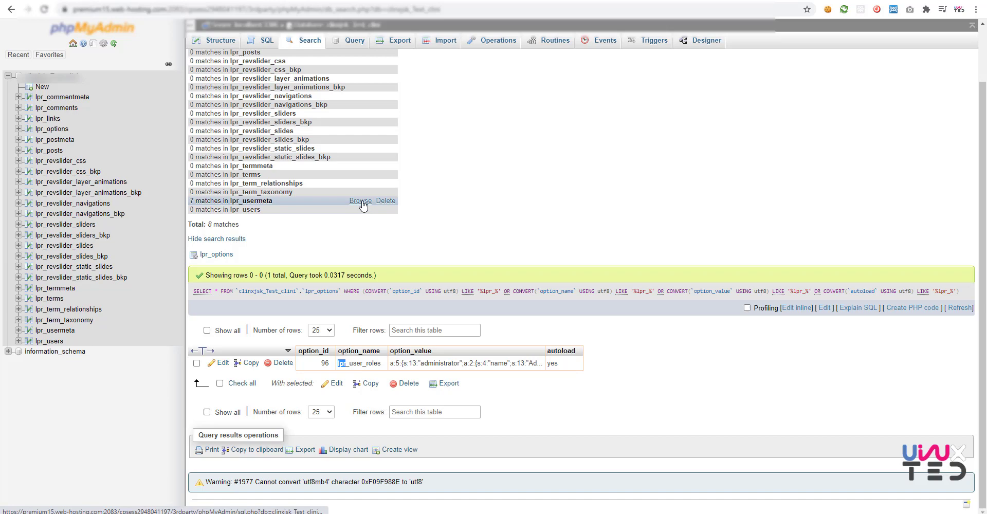
- Browse the seven matching rows in lpr_usermeta
left_click(360, 200)
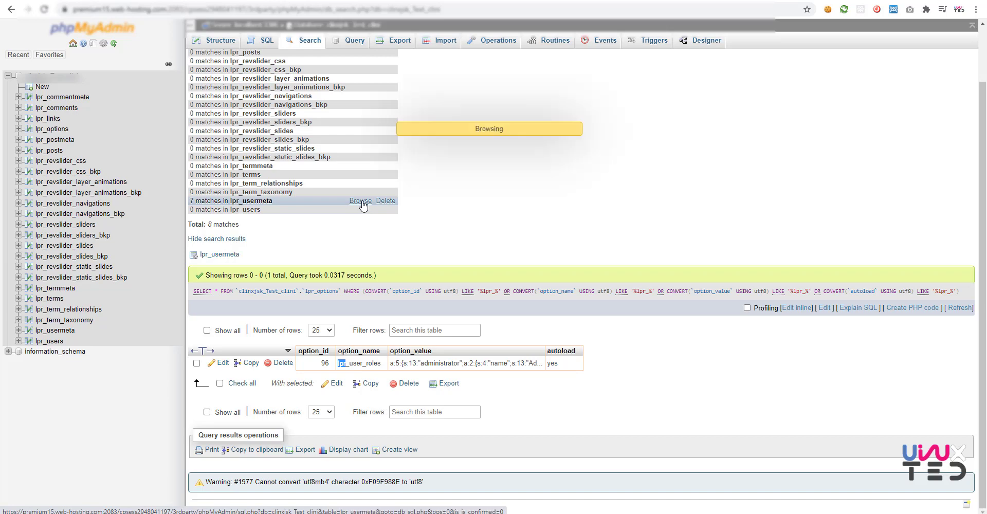
left_click(360, 201)
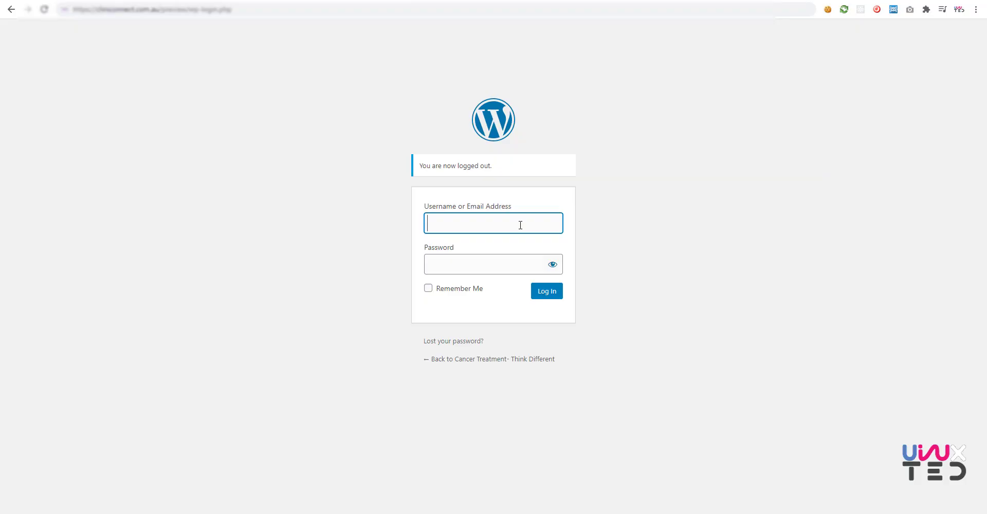
type("lakshmanpalitha")
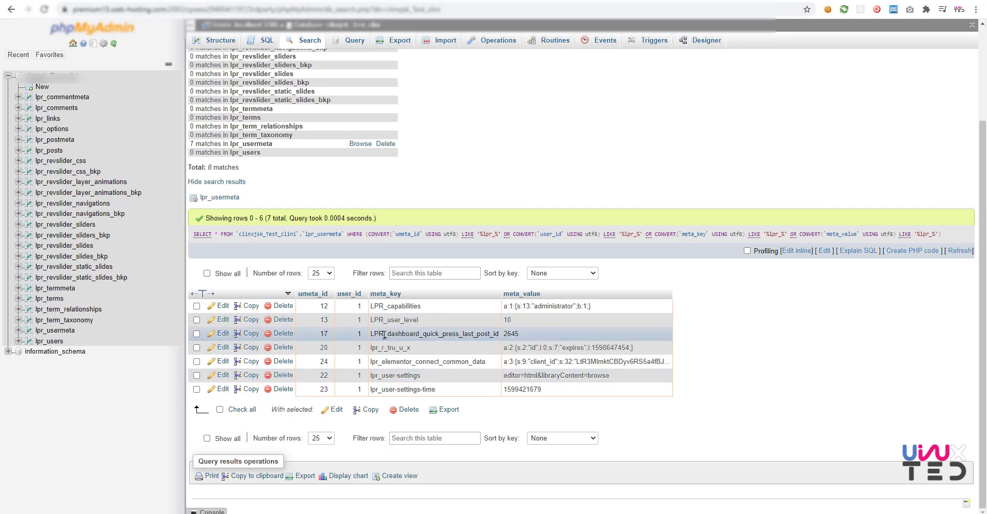
- Edit LPR_dashboard_quick_press_last_post_id and LPR_user_level keys inline to lowercase lpr_
double_click(434, 333)
type("lpr")
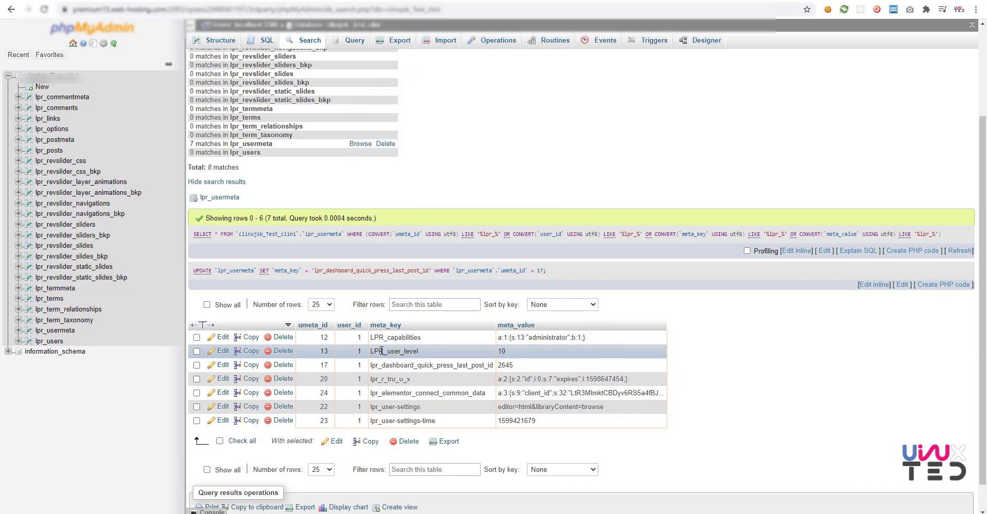
double_click(395, 351)
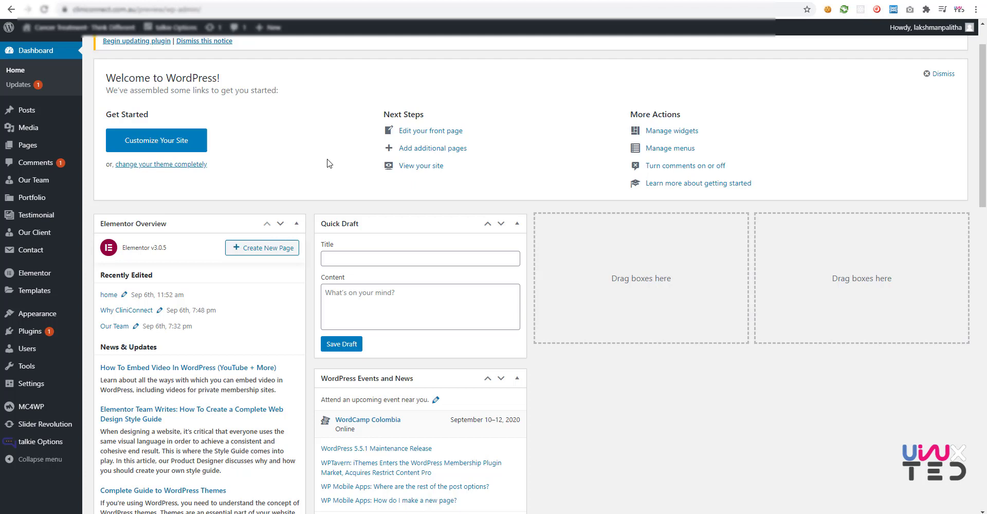
mouse_move(307, 170)
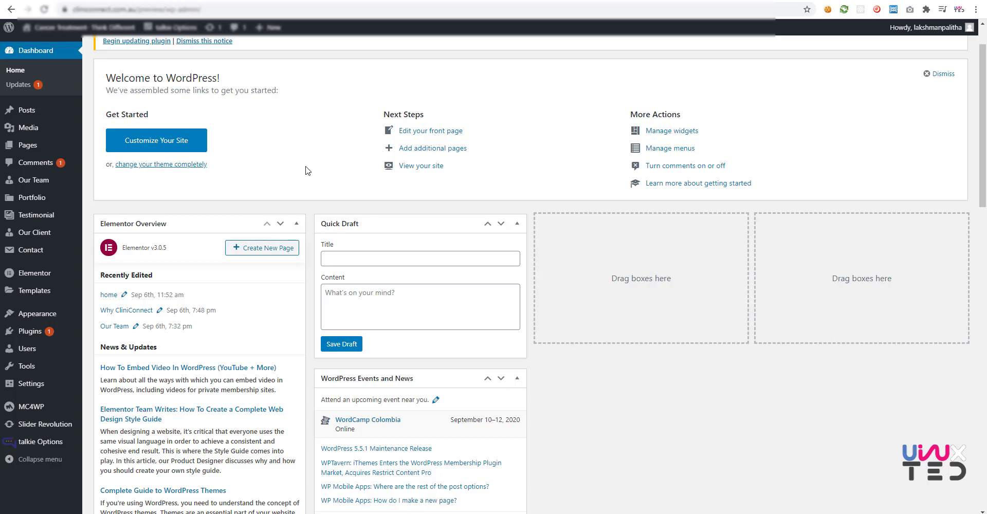